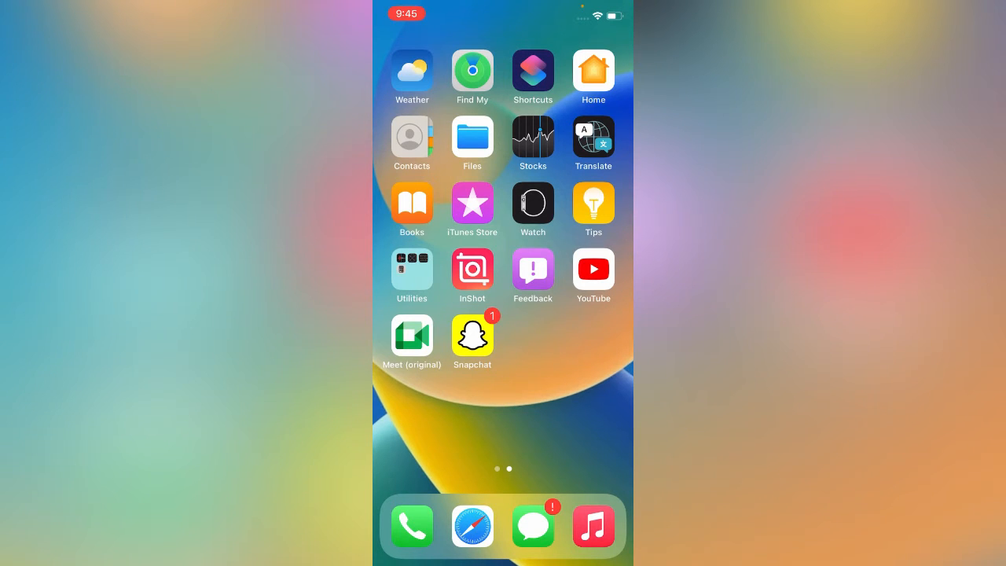
Step: Swipe to the first Home Screen page that holds the Settings icon
click(471, 335)
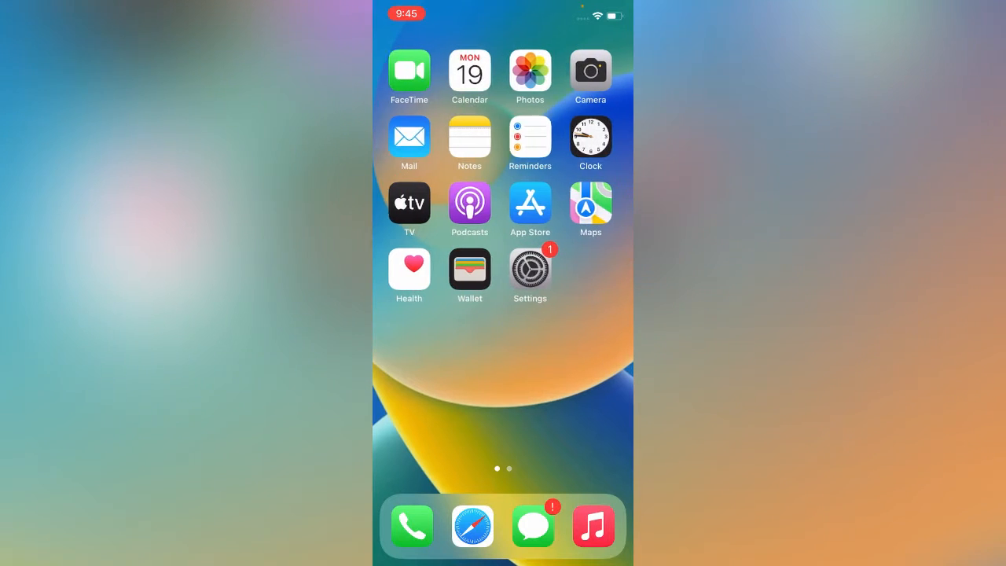
Step: Go into Settings and reach General > Transfer or Reset iPhone
click(530, 270)
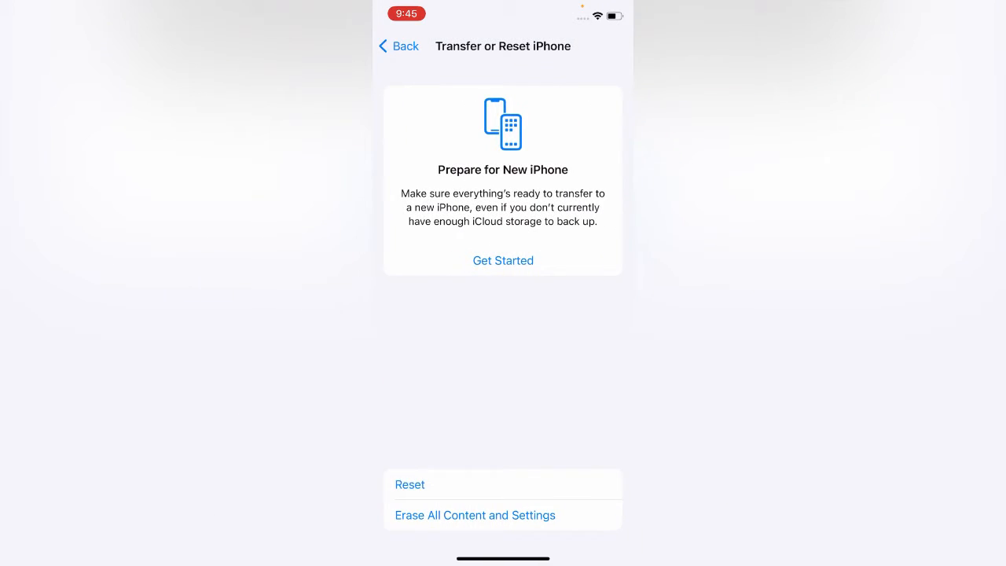
click(409, 484)
text(beta.apple)
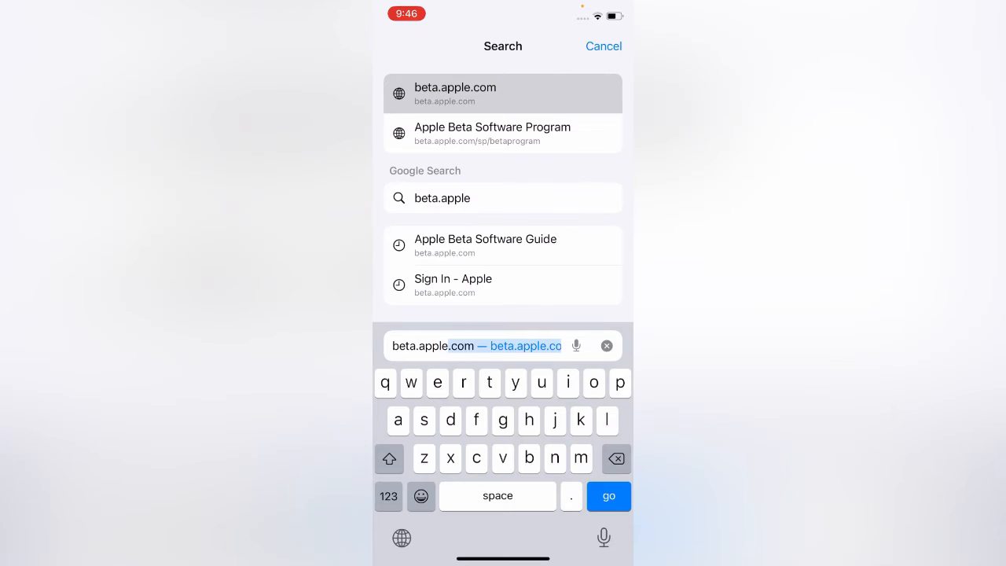
Step: Load beta.apple.com and start signing in as an existing program member
click(609, 497)
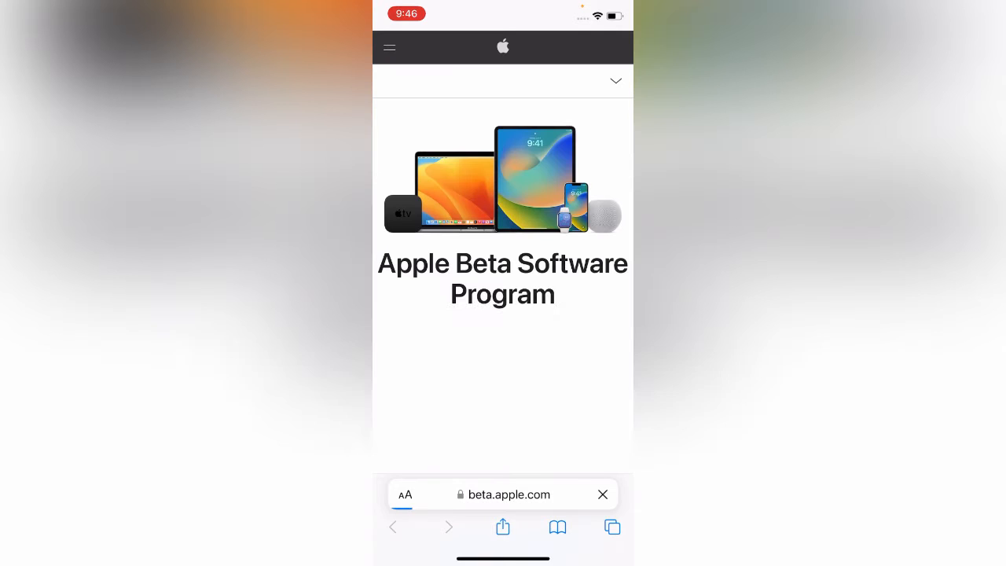
scroll(down, 3)
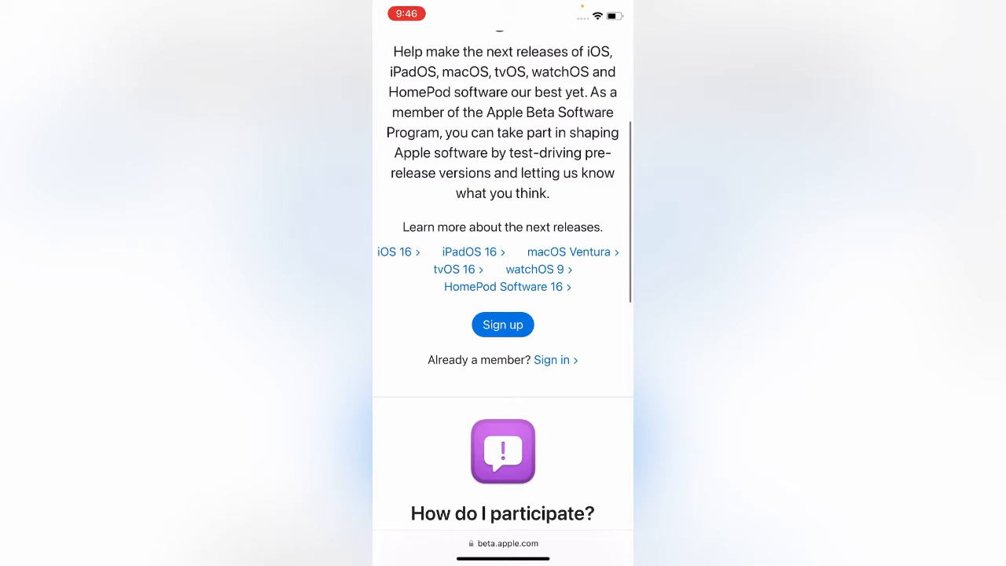
click(550, 359)
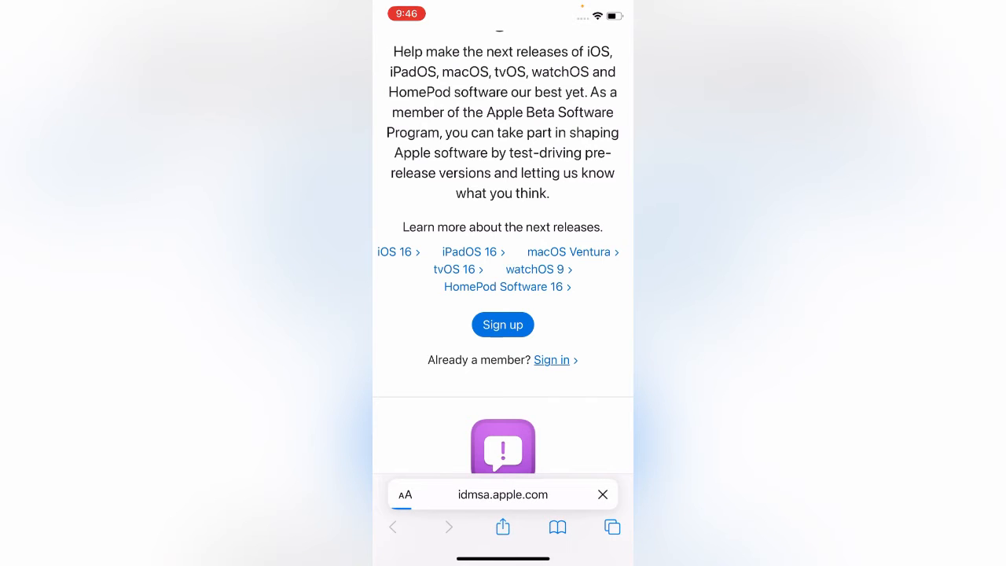
Step: Submit the Apple ID and password to reach the Guide for Public Betas
click(551, 360)
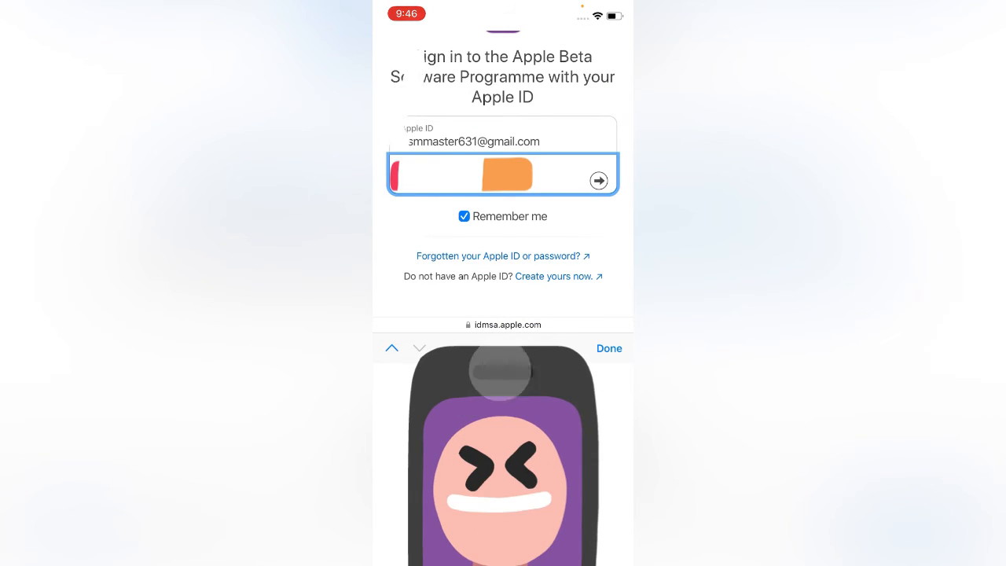
click(599, 181)
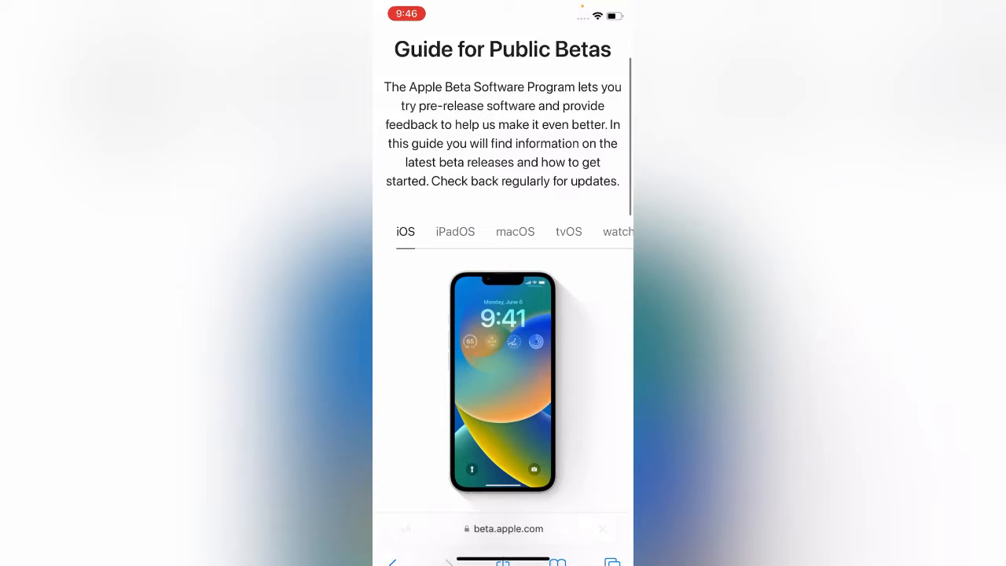
Step: Download the iOS beta configuration profile and allow the website to save it
scroll(down, 3)
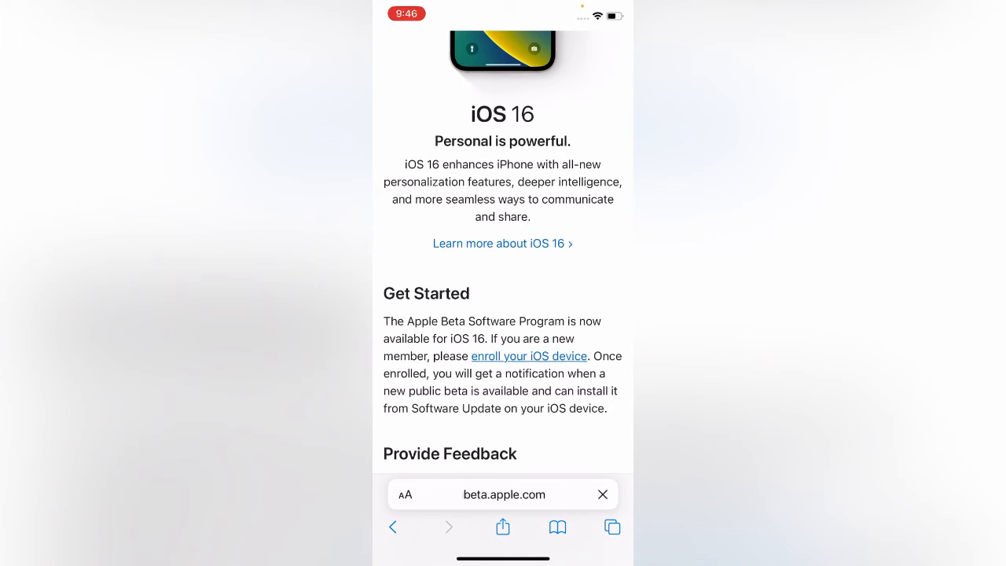
scroll(down, 3)
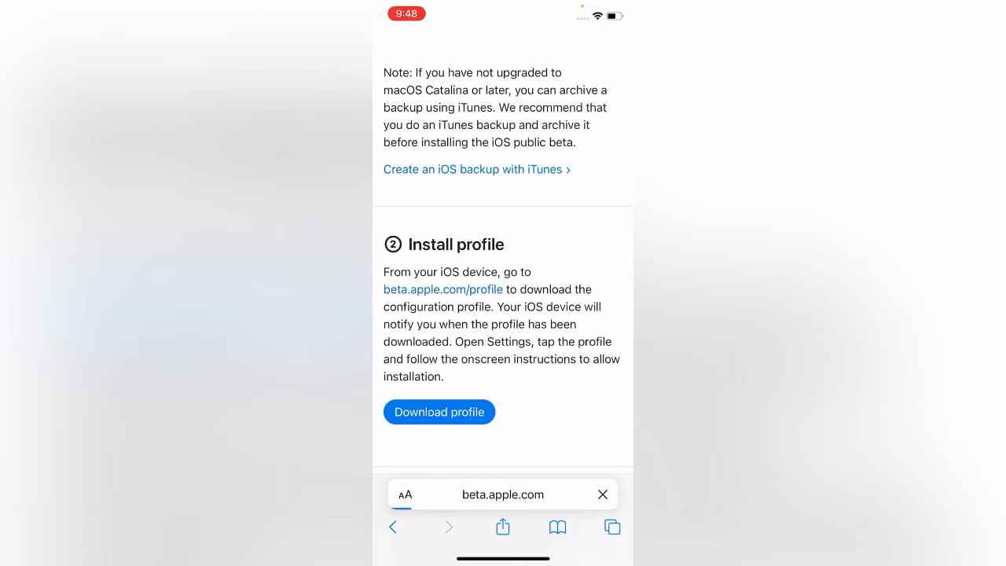
click(439, 412)
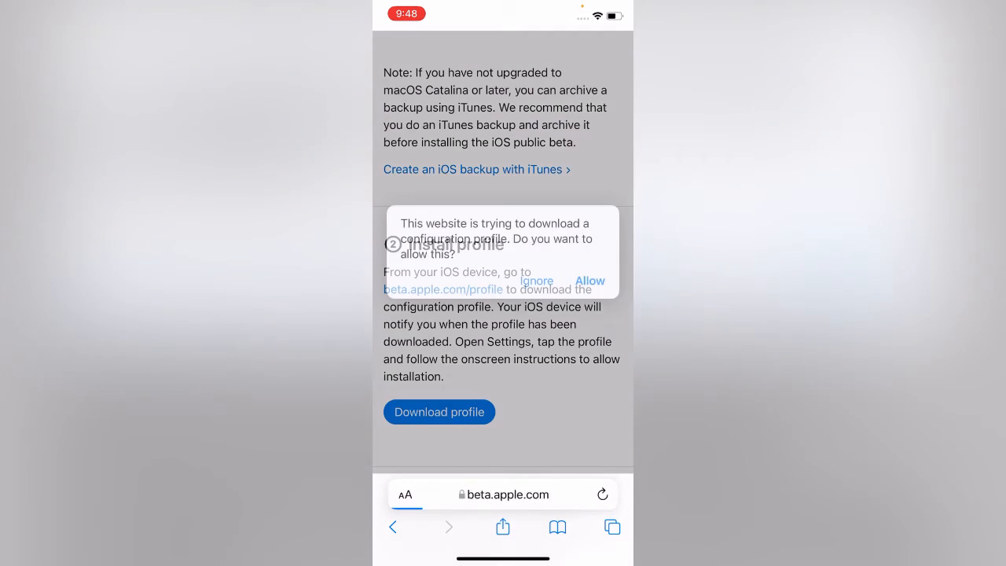
click(591, 280)
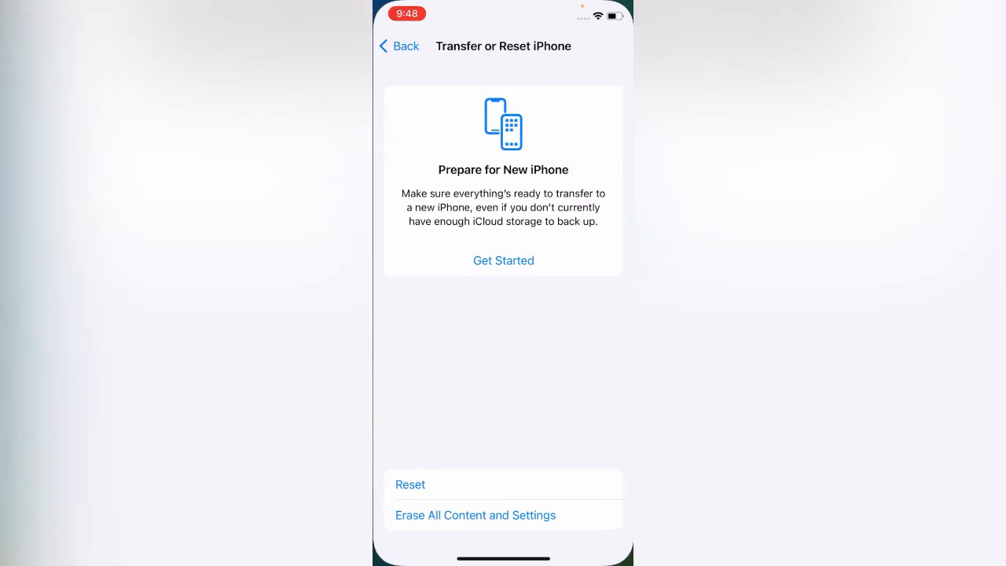
Step: Install the downloaded iOS 16 & iPadOS 16 beta profile and return to General
click(399, 46)
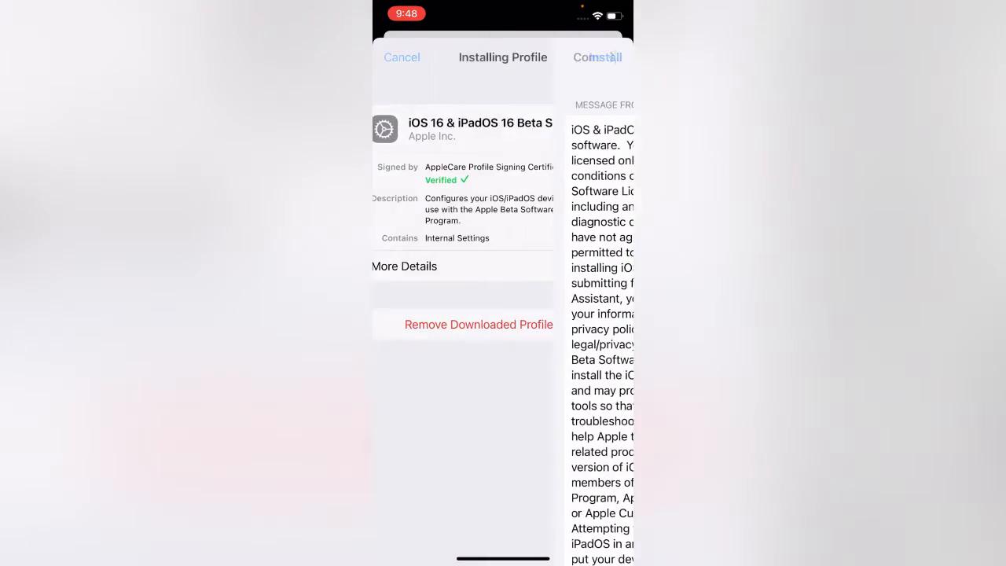
click(403, 57)
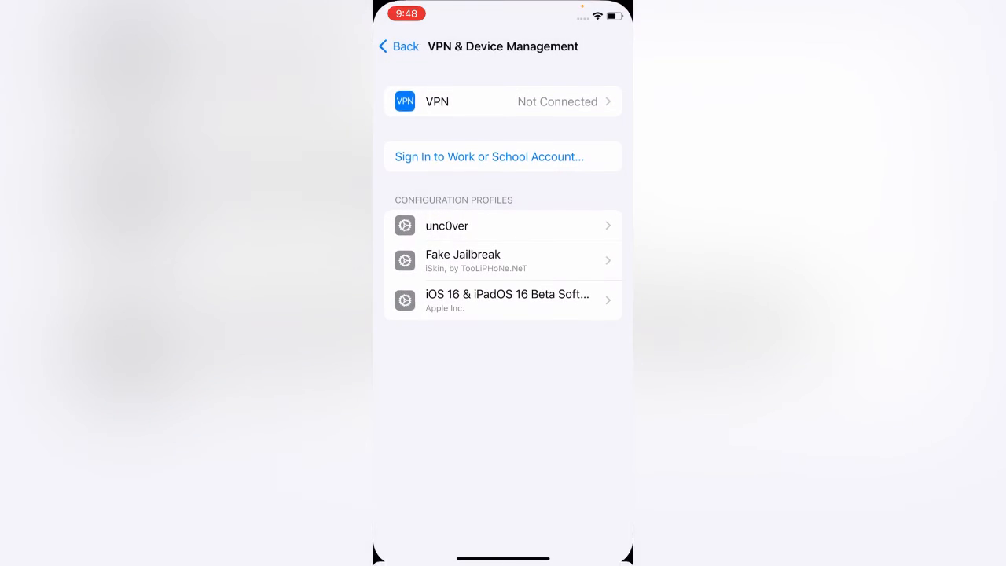
click(398, 48)
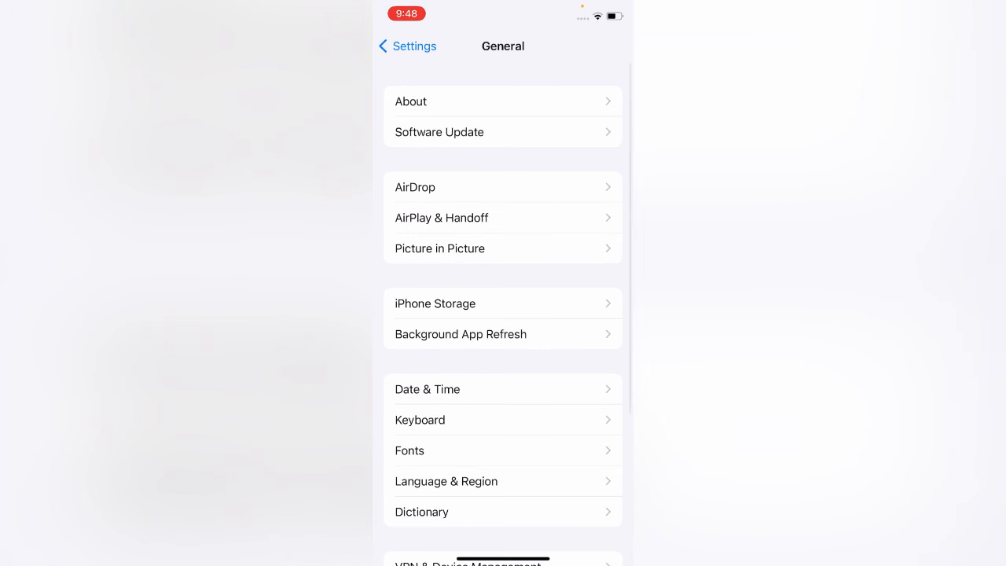
Step: In Software Update, start Download and Install for iOS 16.1 Public Beta
click(503, 132)
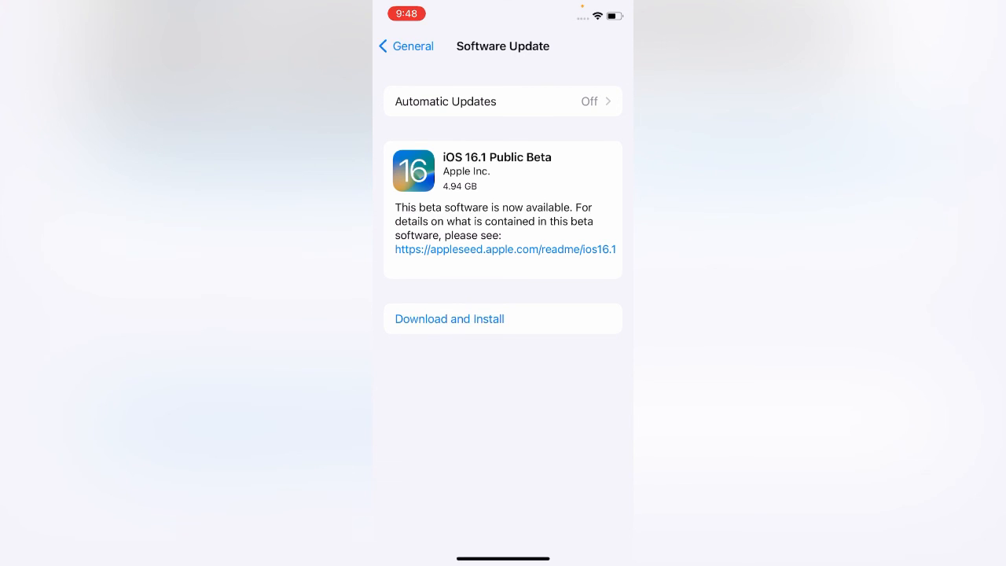
click(450, 317)
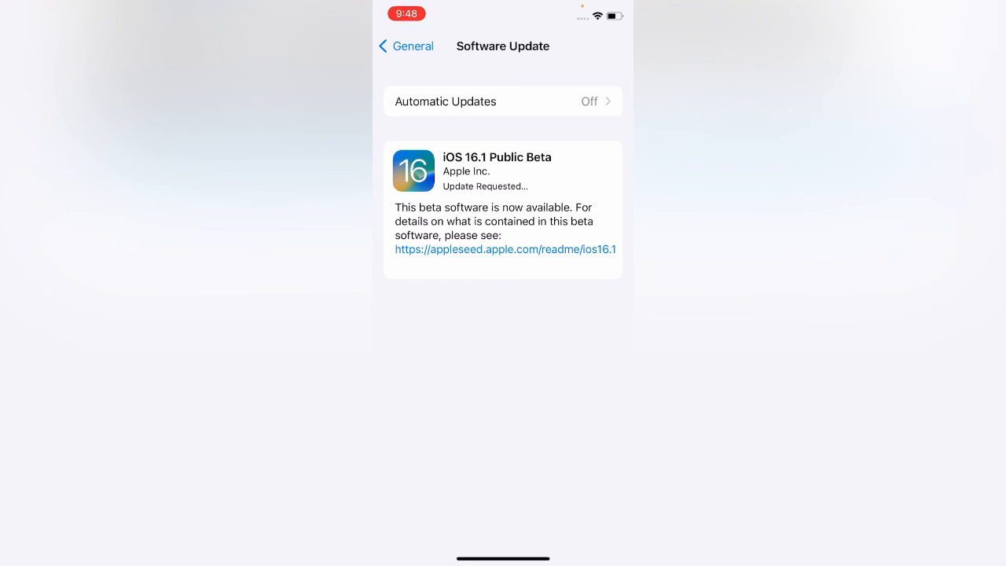